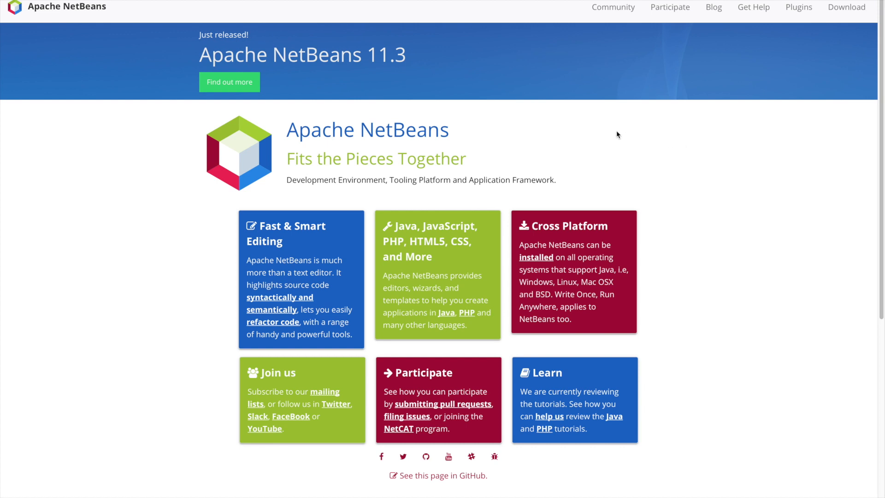
mouse_move(567, 132)
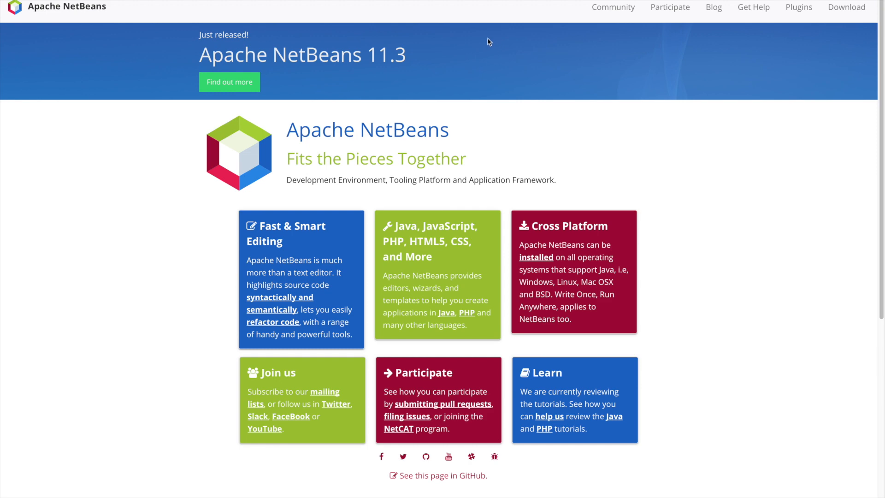
mouse_move(469, 10)
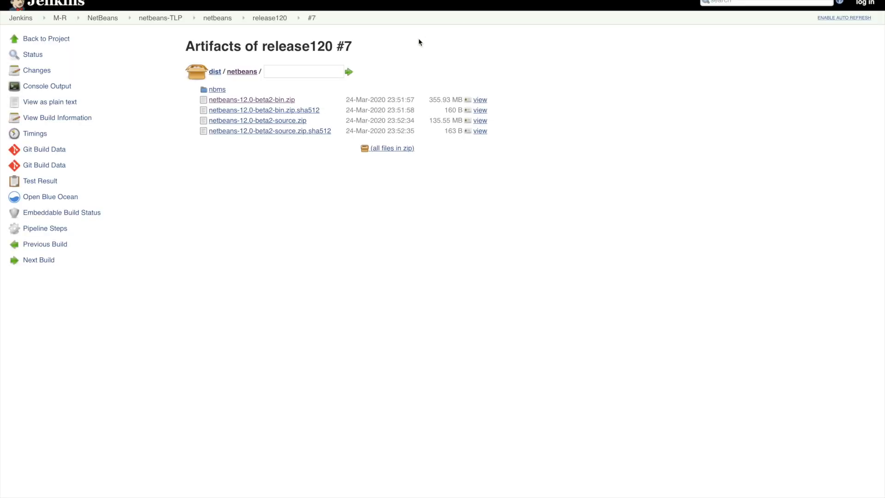
mouse_move(294, 98)
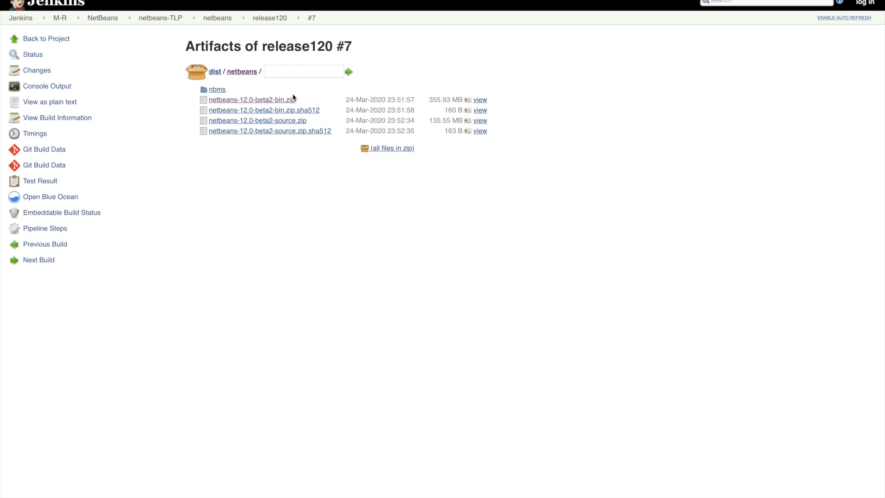
mouse_move(274, 106)
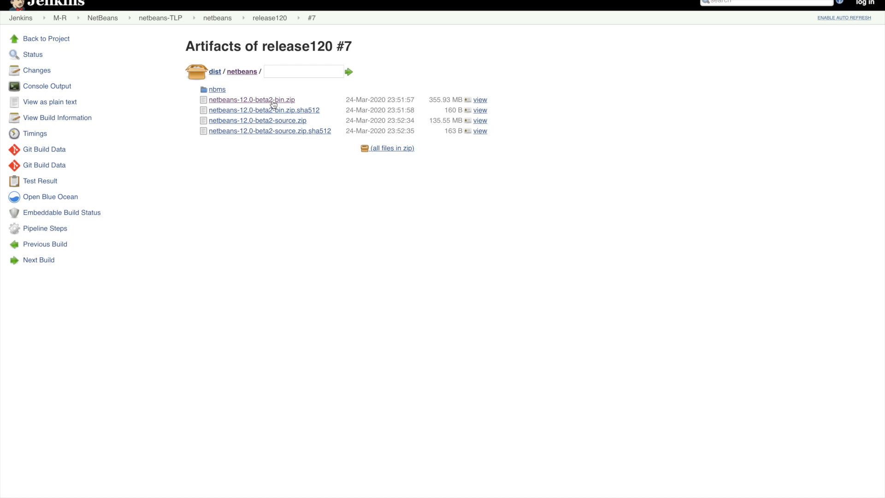
mouse_move(418, 25)
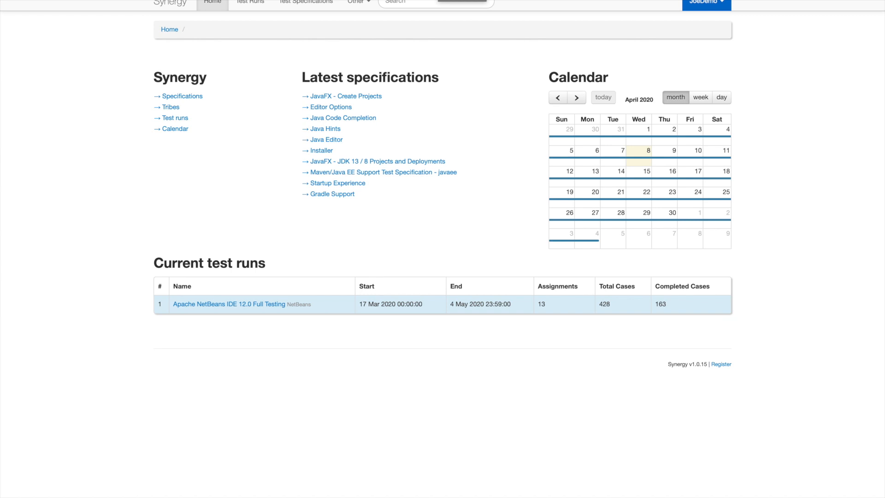
mouse_move(53, 126)
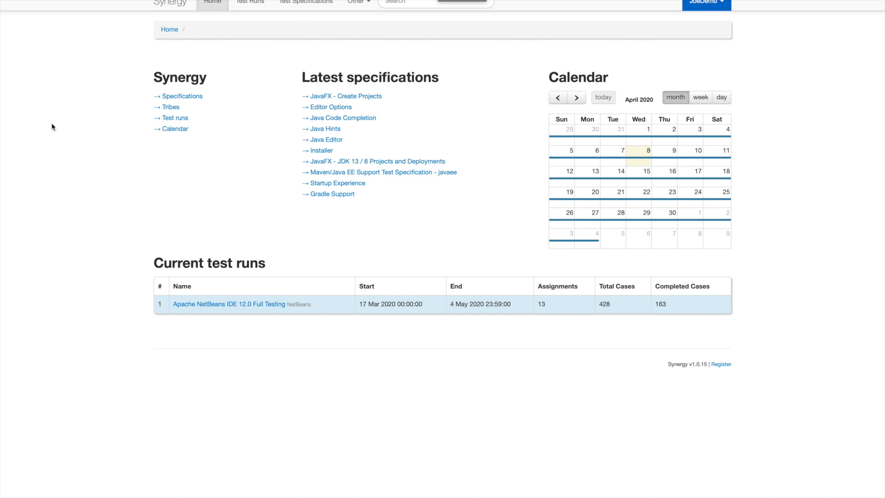
mouse_move(677, 26)
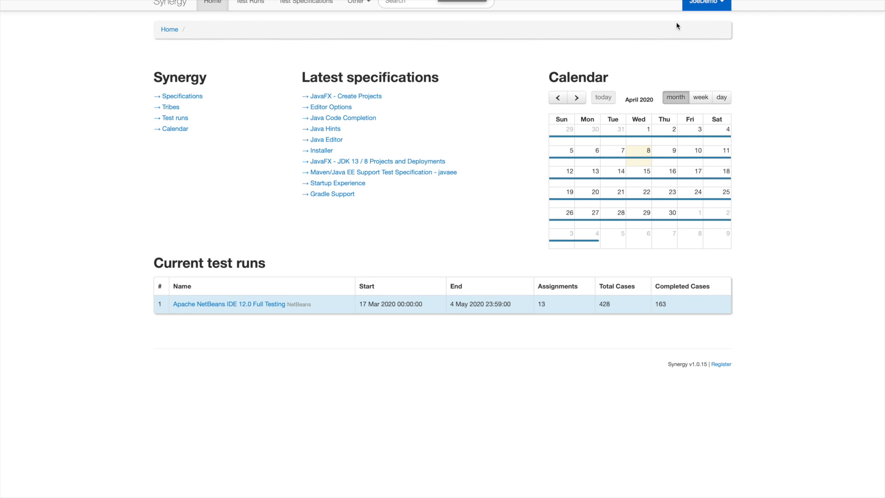
mouse_move(490, 106)
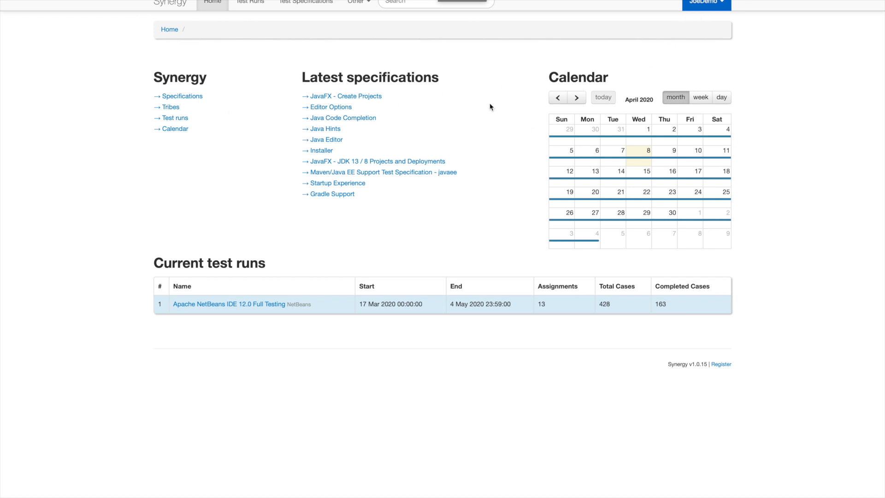
mouse_move(734, 379)
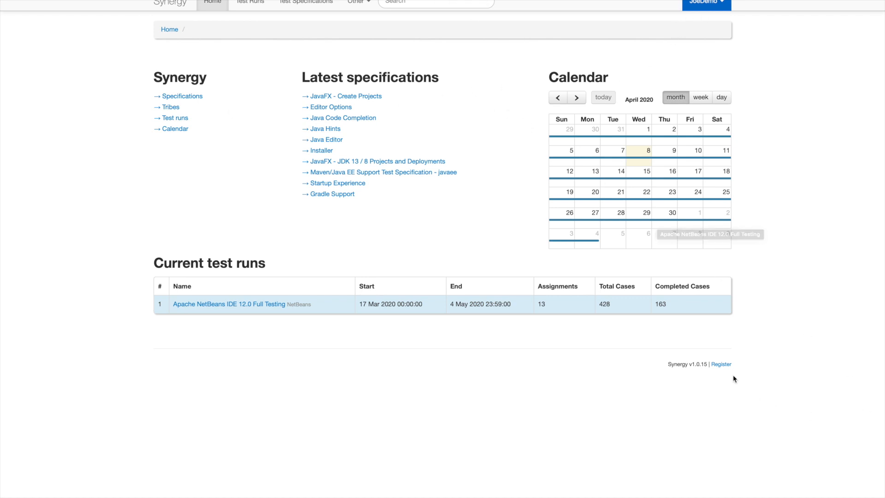
mouse_move(380, 380)
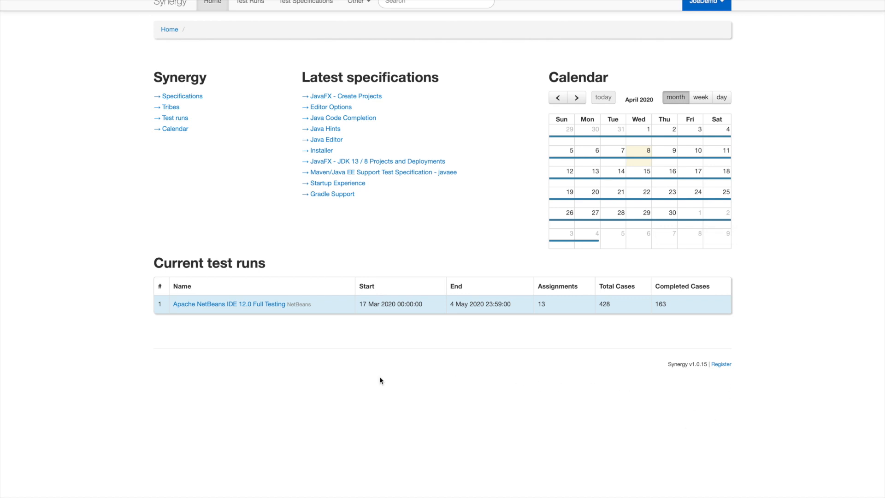
mouse_move(237, 346)
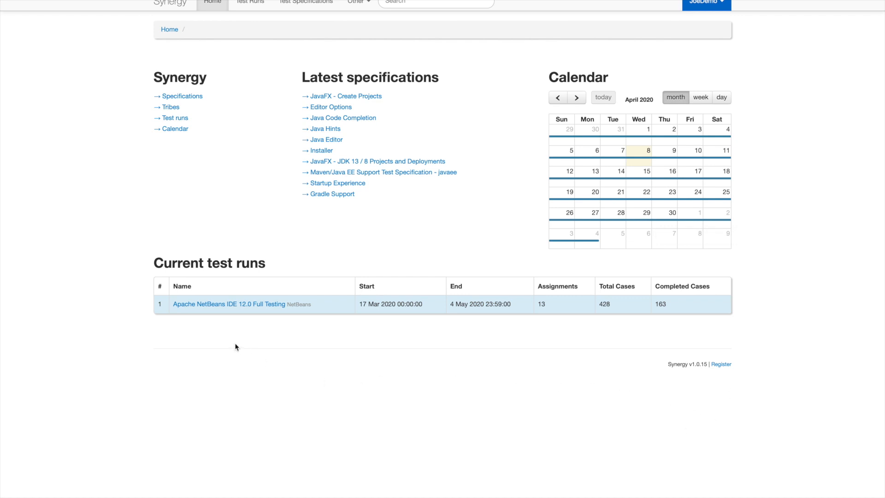
Open the Apache NetBeans IDE 12.0 Full Testing run and scroll to its assignments.
click(230, 304)
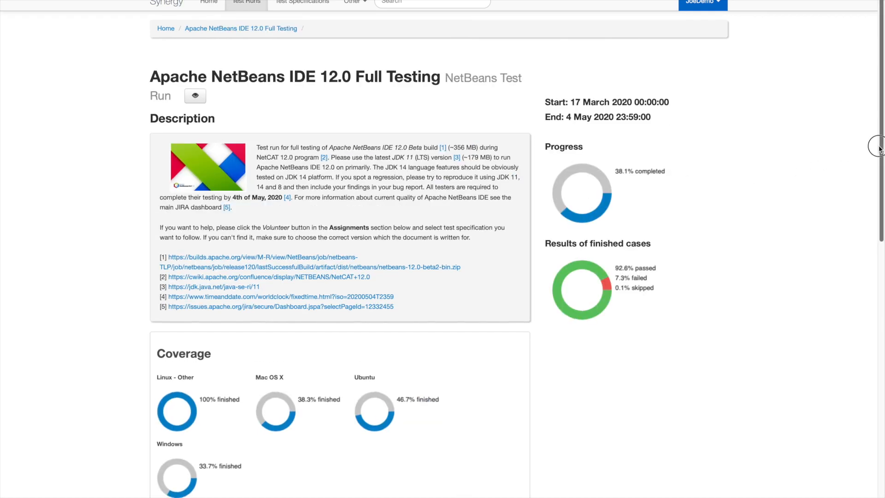
scroll(down, 3)
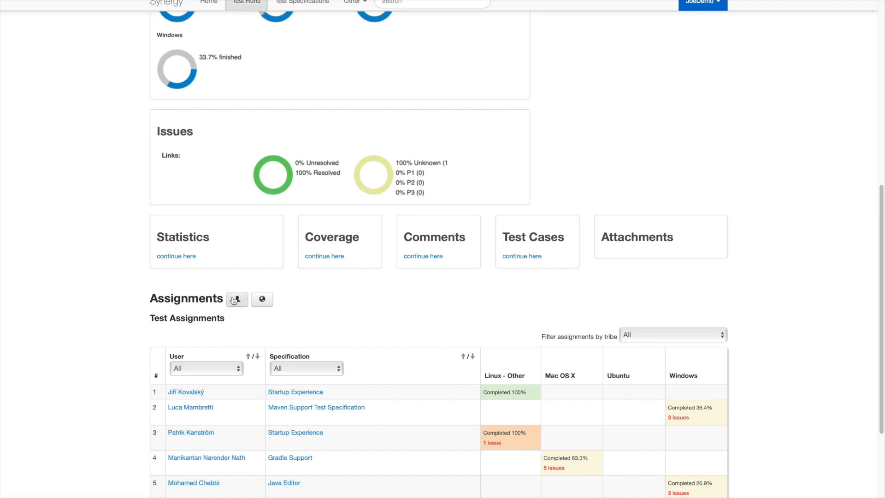
Volunteer for a Java Editor 12.0 assignment on Mac OS X.
click(237, 300)
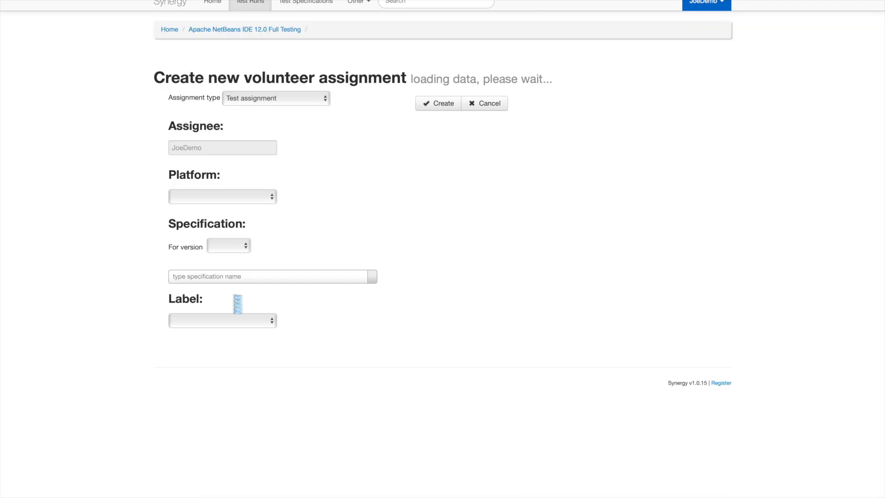
click(222, 196)
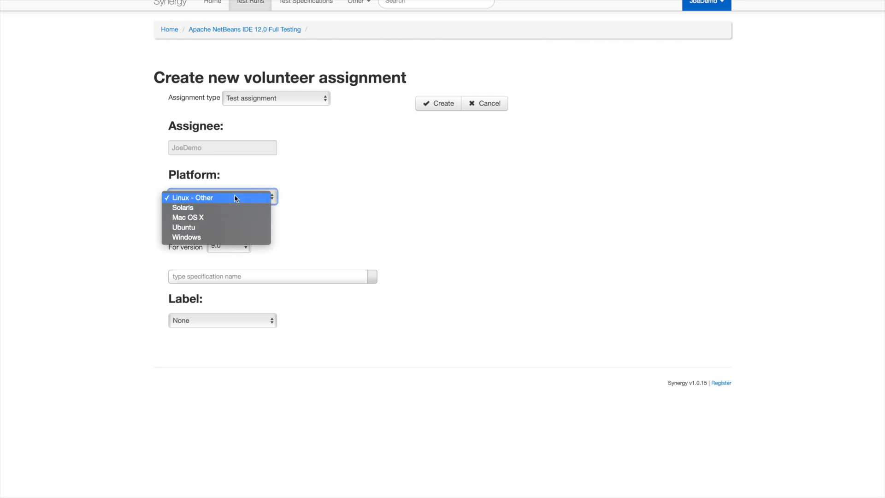
click(188, 217)
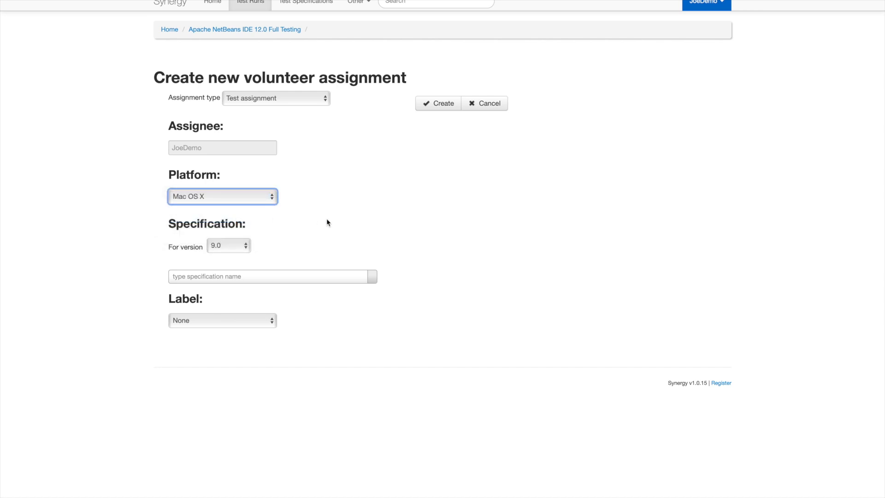
click(228, 245)
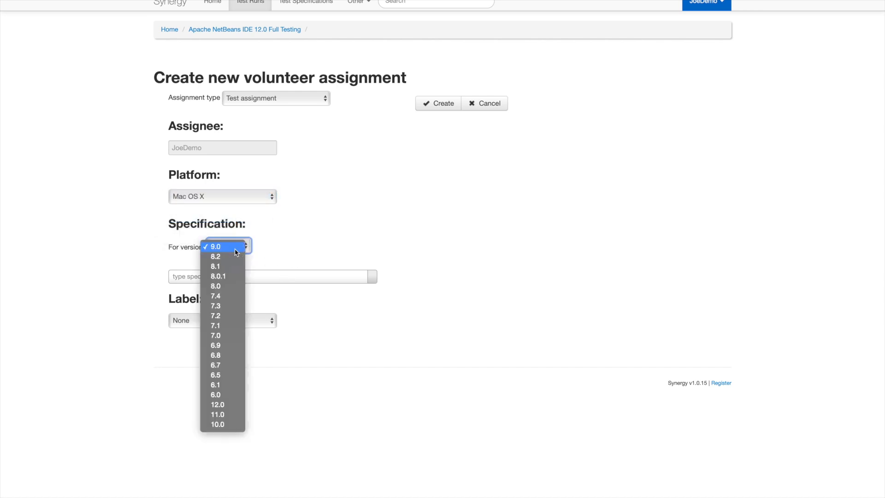
click(217, 405)
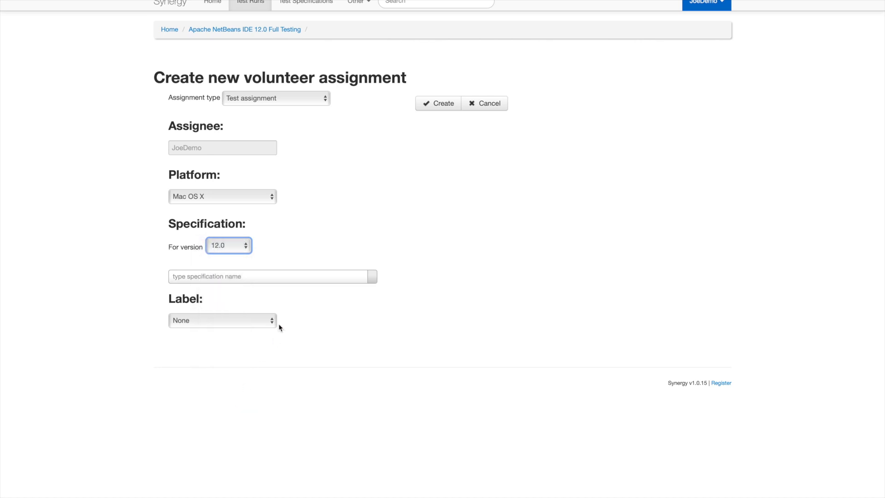
click(272, 276)
text(Java Editor (NetBeans 12.0))
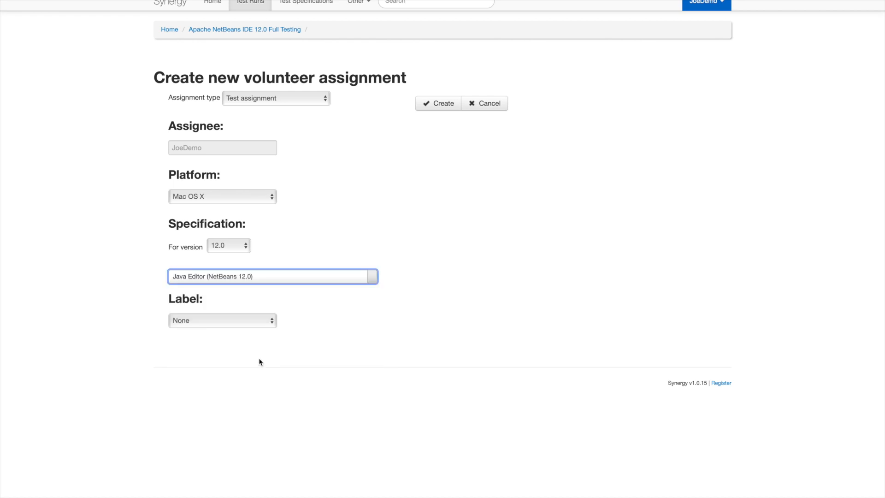
mouse_move(445, 114)
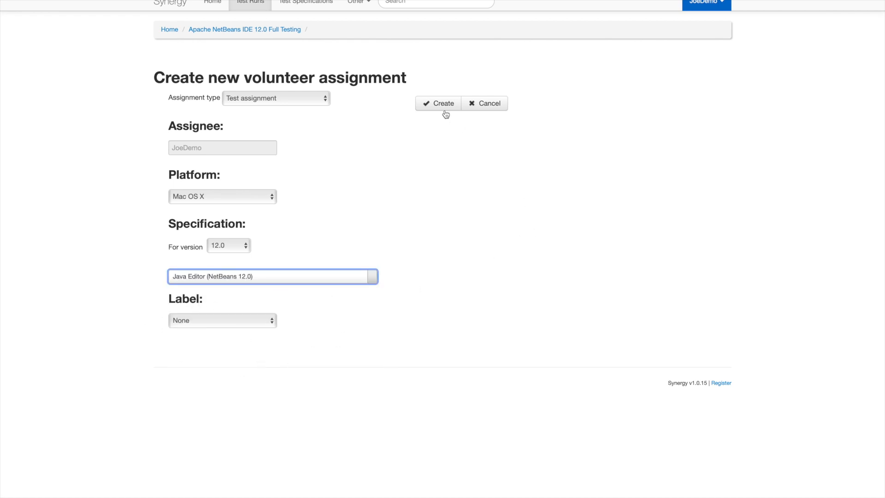
click(439, 104)
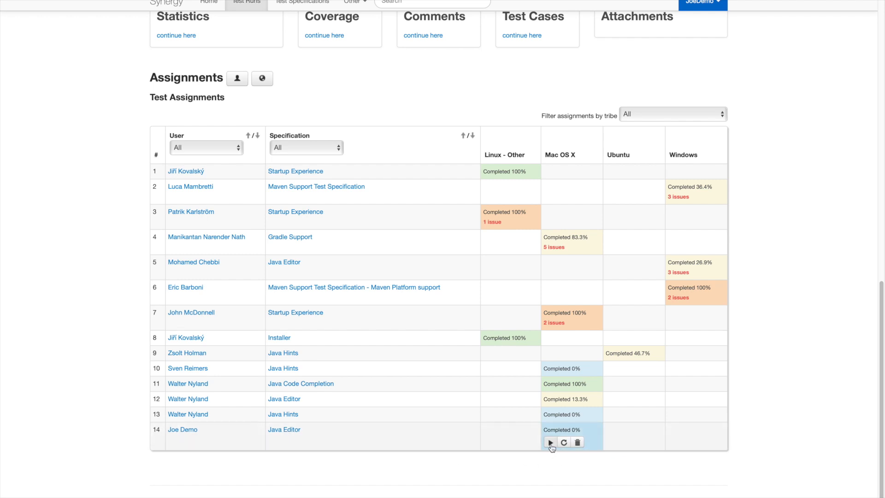
mouse_move(561, 159)
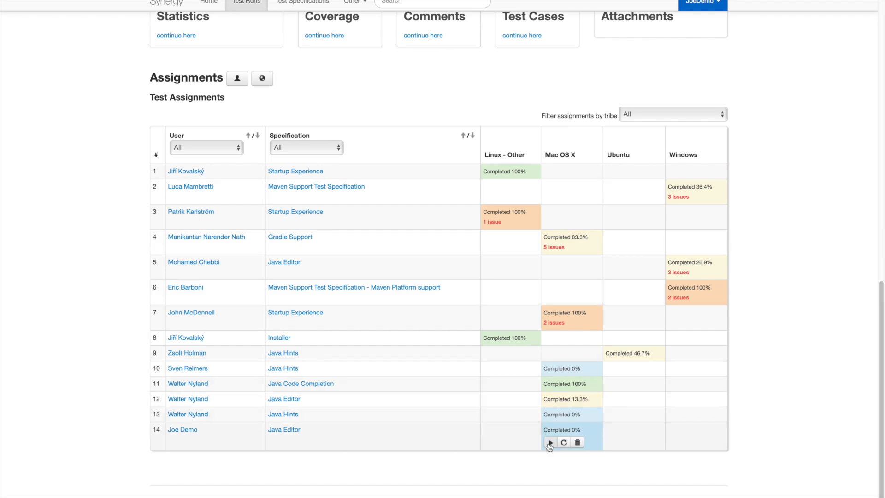
mouse_move(548, 443)
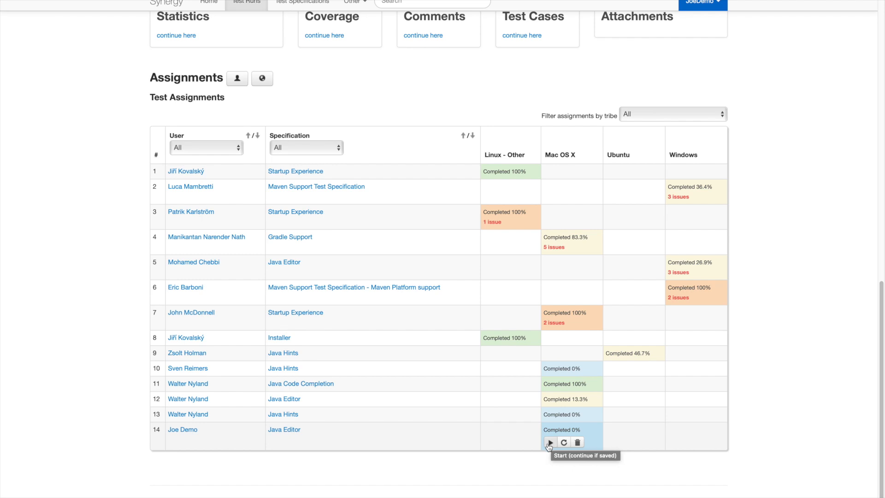
click(549, 442)
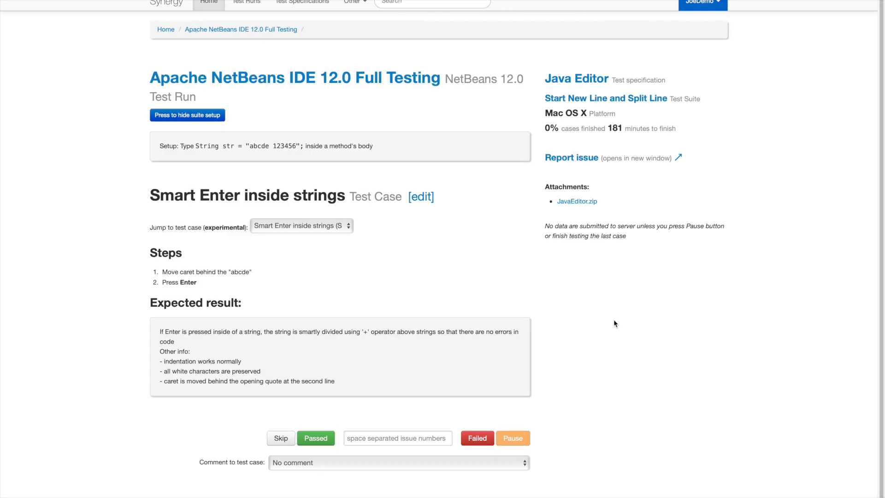
mouse_move(687, 287)
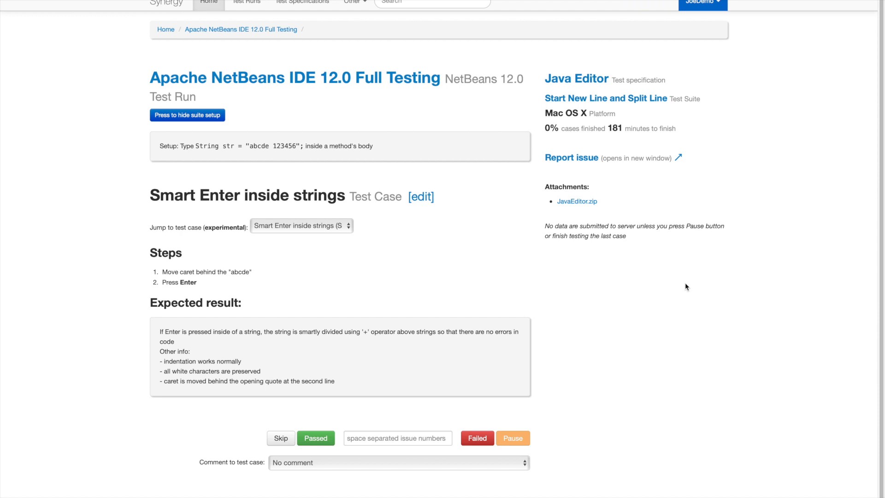
mouse_move(184, 281)
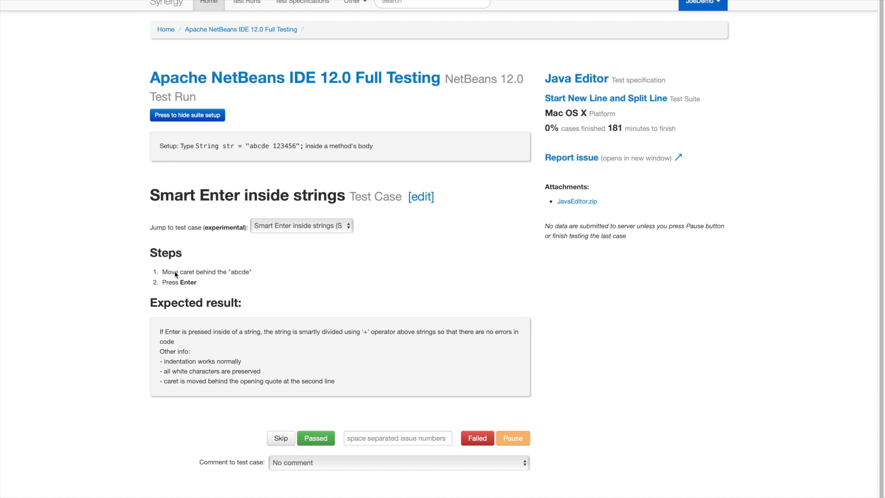
mouse_move(199, 277)
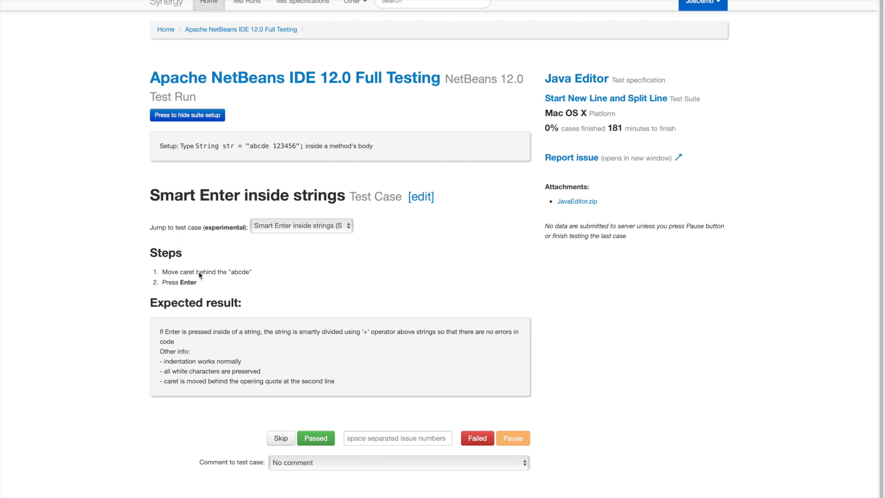
mouse_move(163, 148)
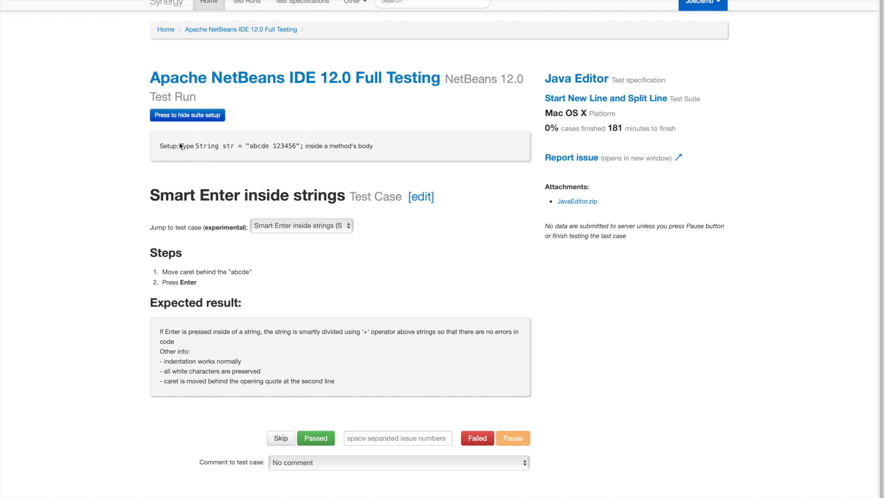
drag(179, 145, 373, 145)
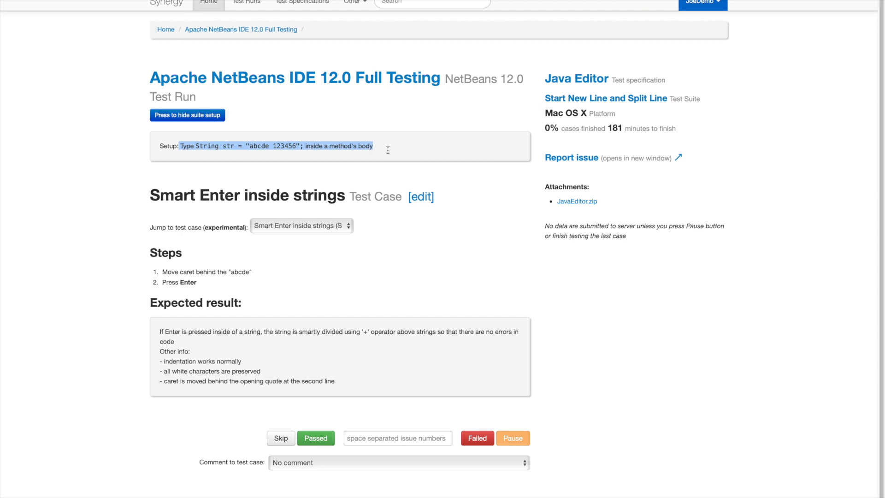
mouse_move(259, 156)
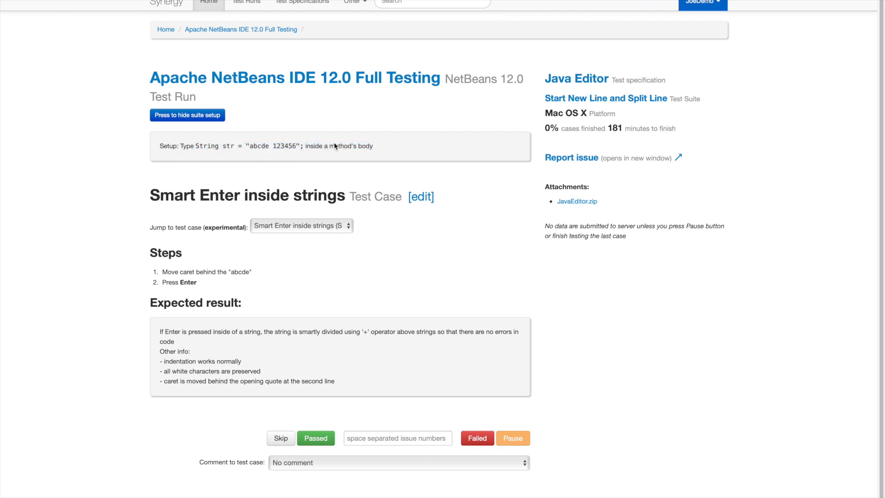
mouse_move(221, 275)
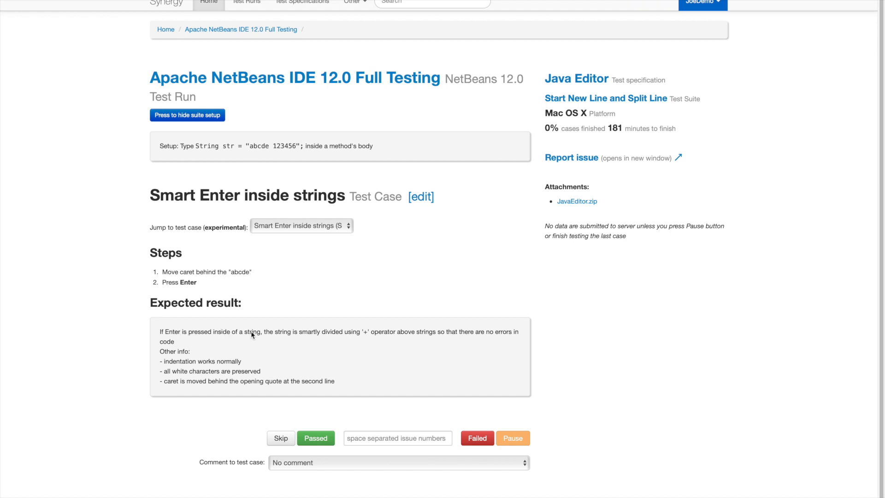
mouse_move(334, 336)
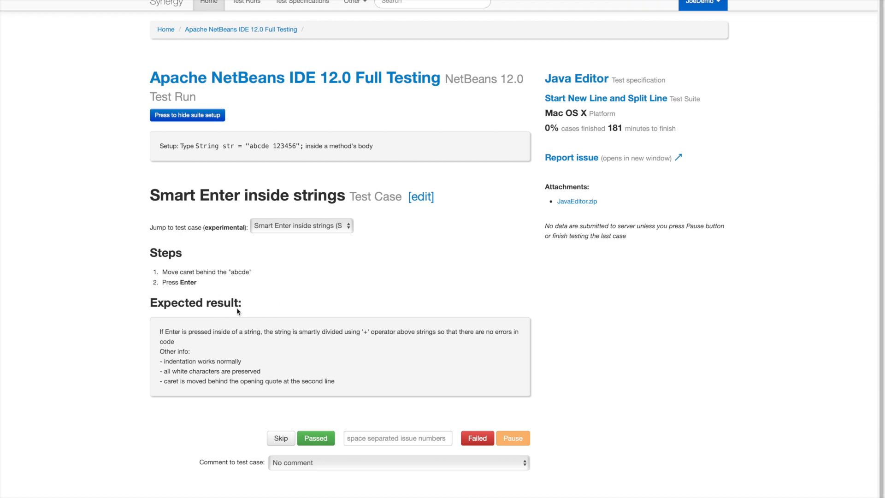
mouse_move(219, 284)
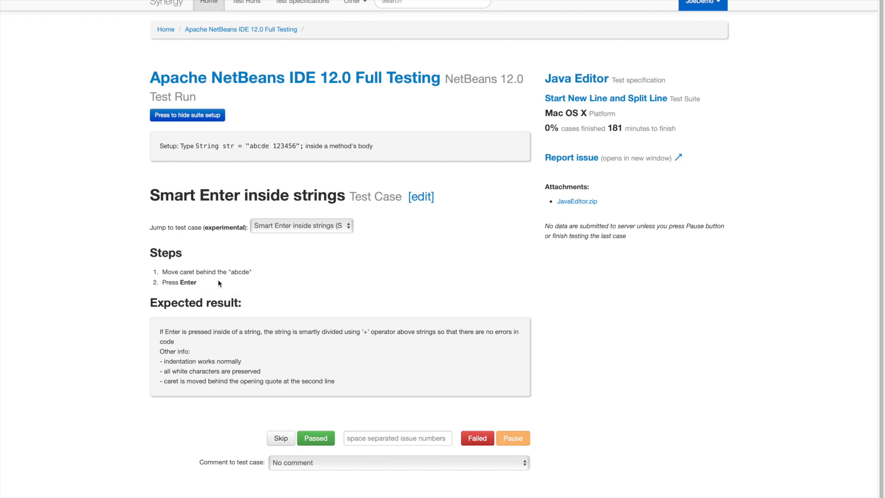
mouse_move(247, 275)
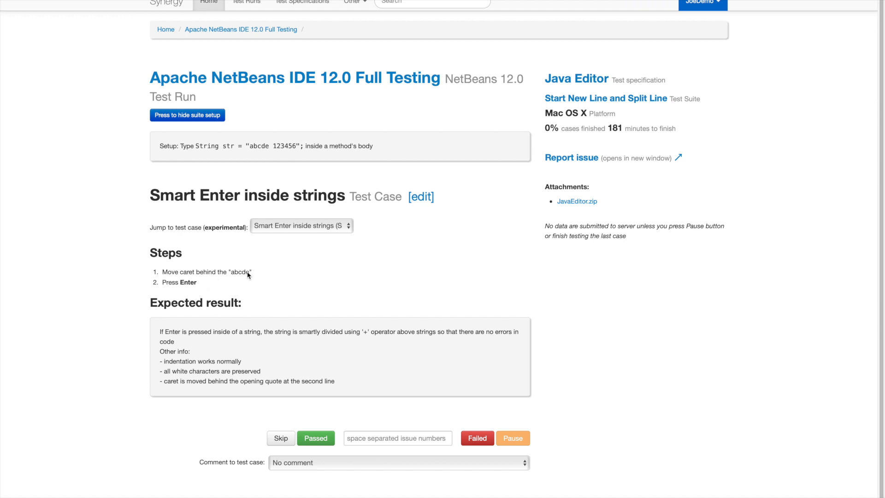
mouse_move(196, 147)
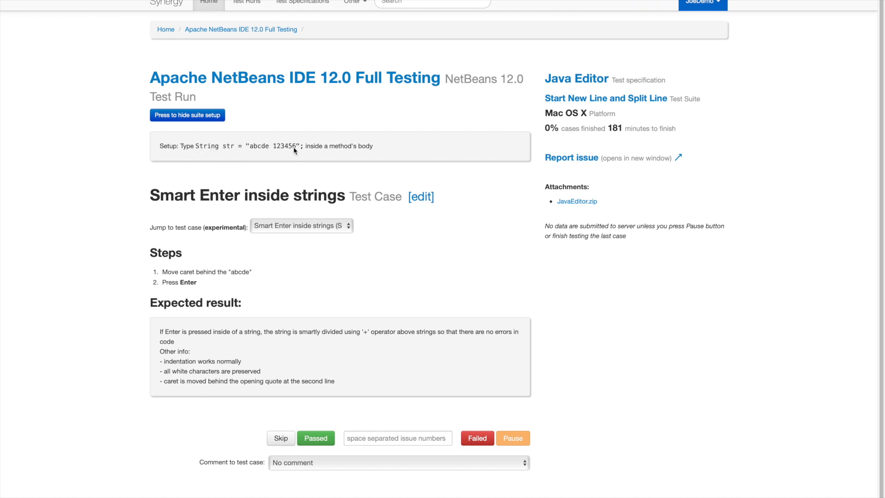
mouse_move(362, 352)
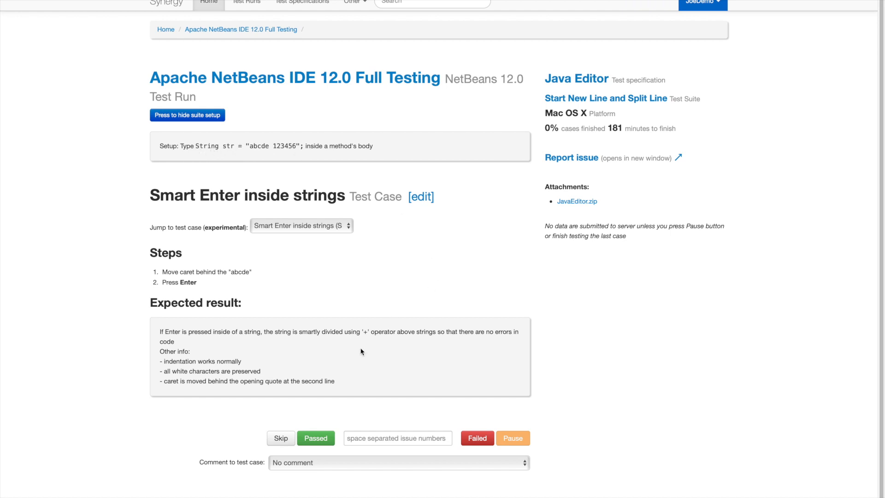
mouse_move(465, 430)
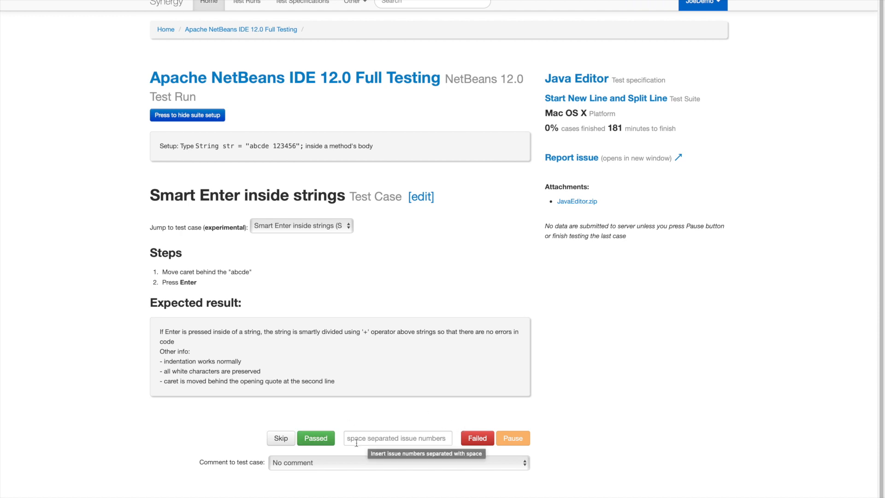
mouse_move(402, 415)
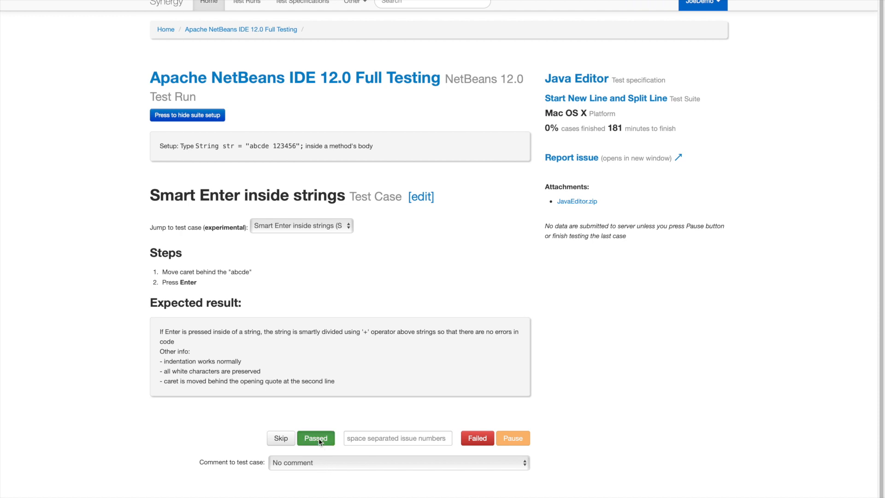
Pass Smart Enter, Undo/Redo smart Enter, Start new line and Undo/Redo start new line.
click(316, 438)
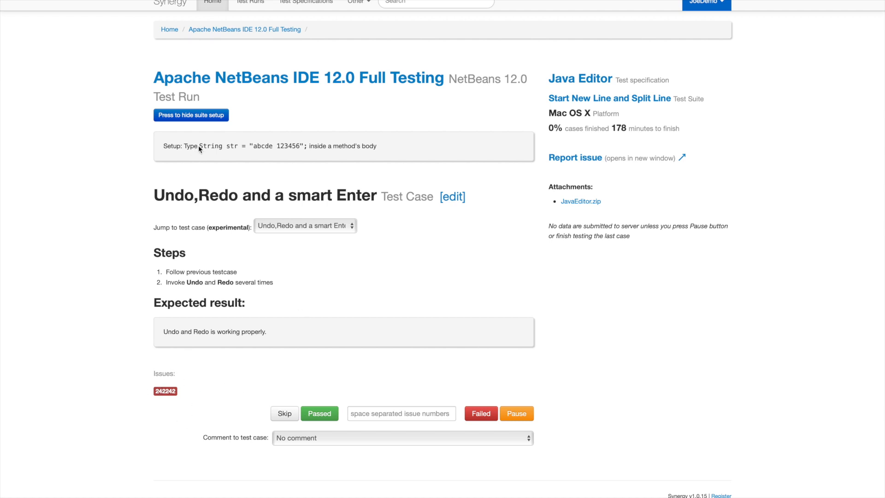
mouse_move(238, 261)
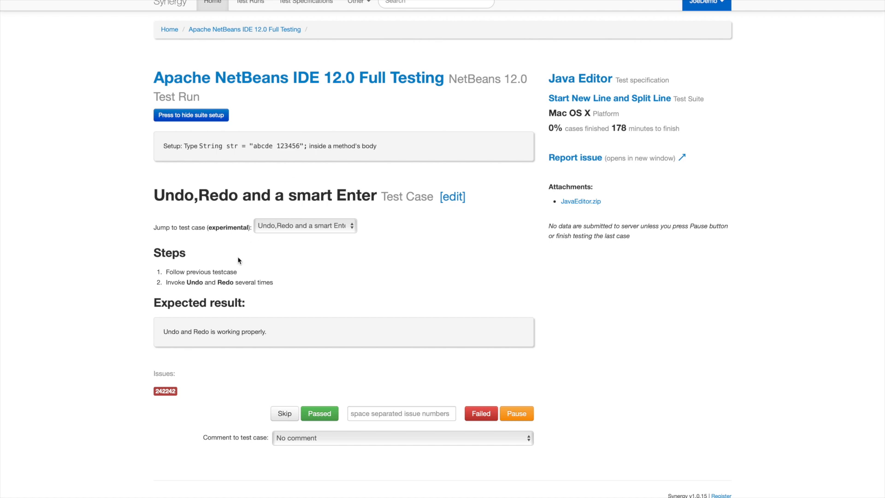
mouse_move(196, 289)
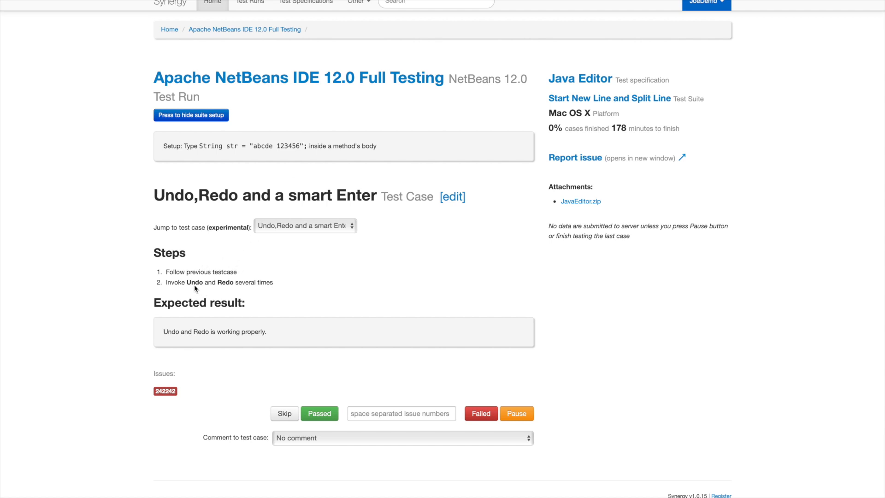
mouse_move(196, 285)
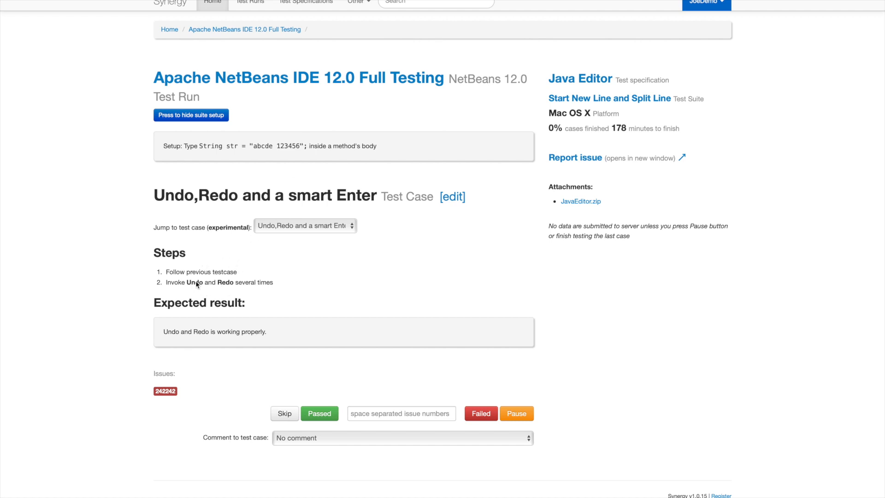
mouse_move(204, 287)
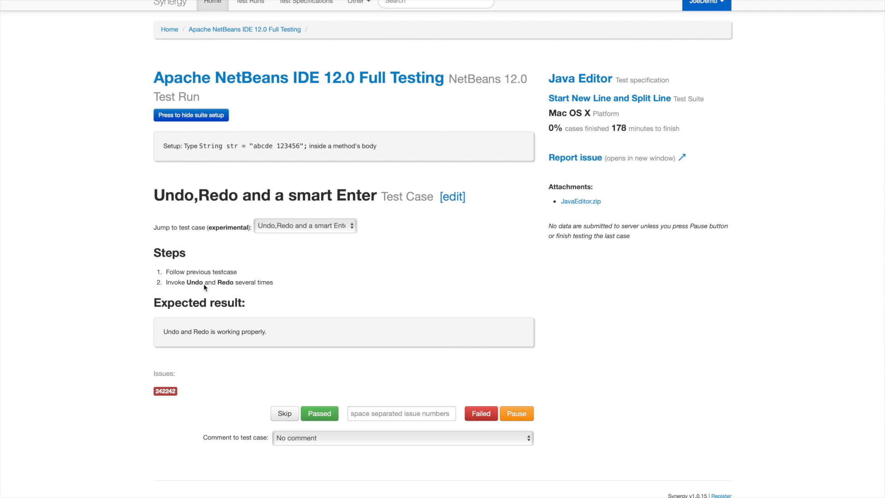
mouse_move(208, 287)
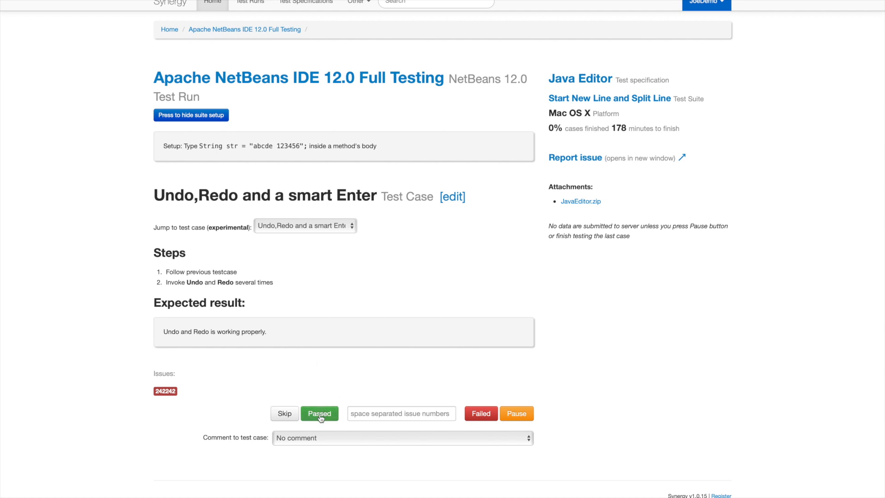
click(320, 413)
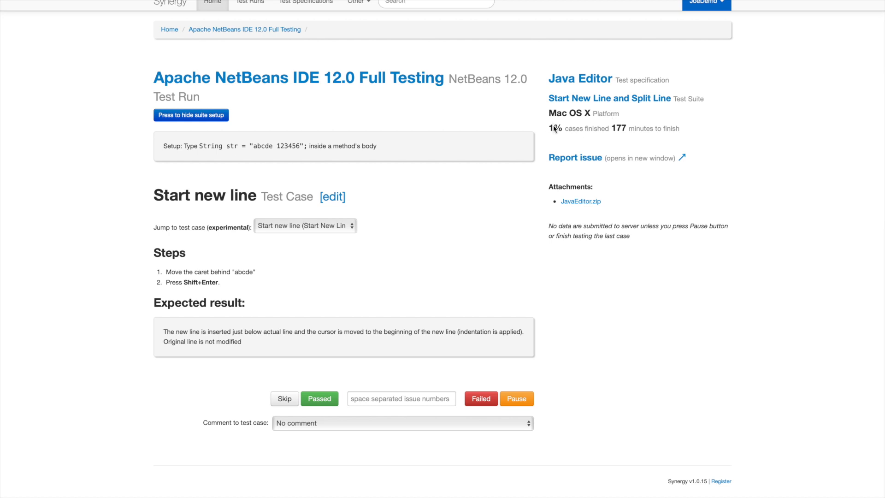
mouse_move(556, 136)
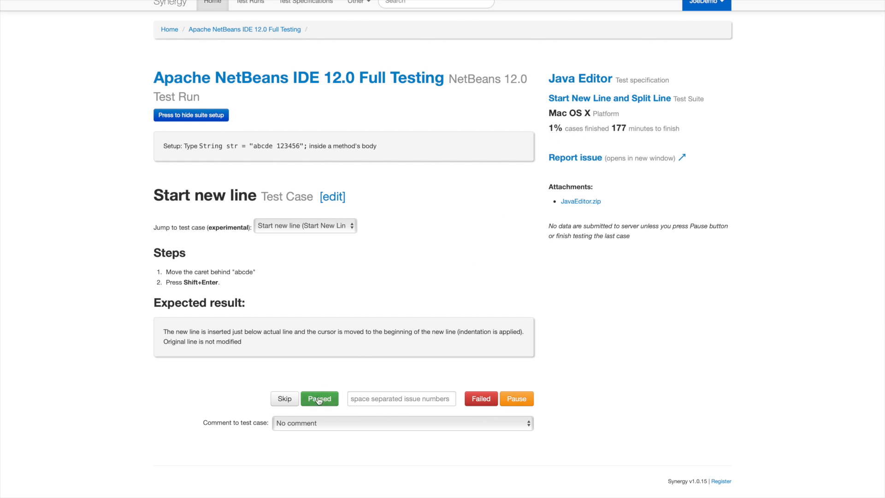
click(319, 398)
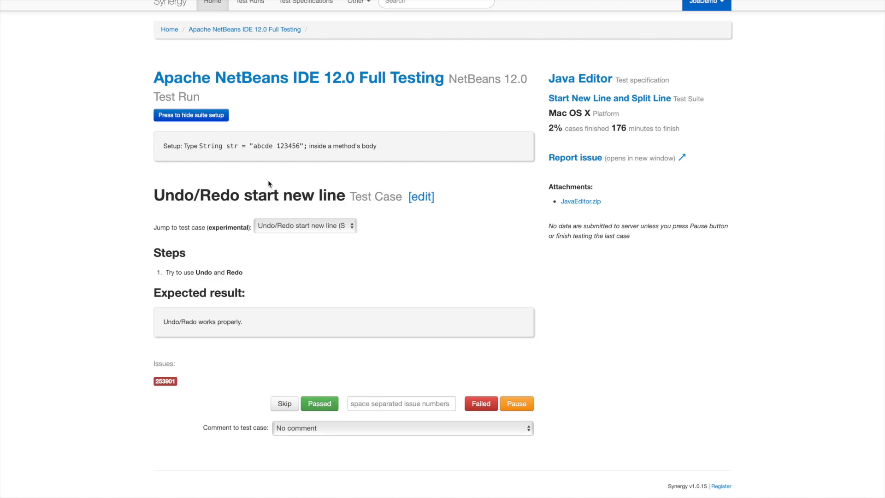
mouse_move(325, 148)
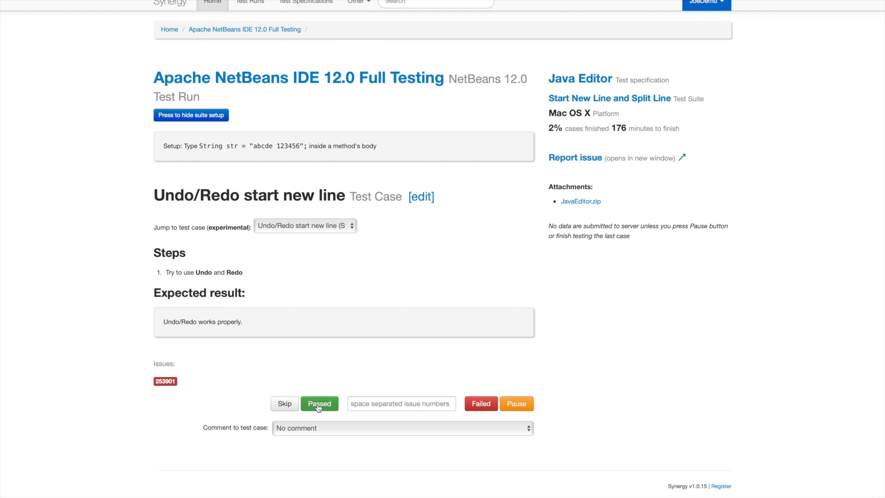
click(319, 403)
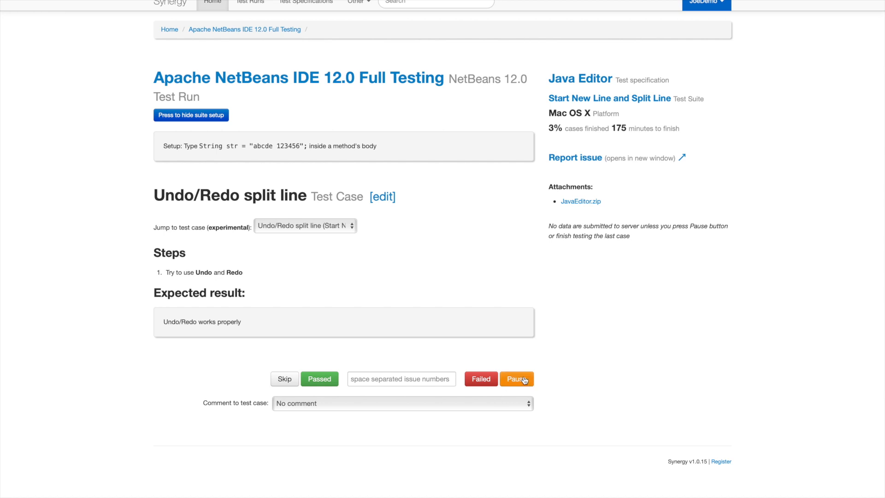
Pause the run and view the Mac OS X Java Editor assignment at 3.5%.
click(516, 379)
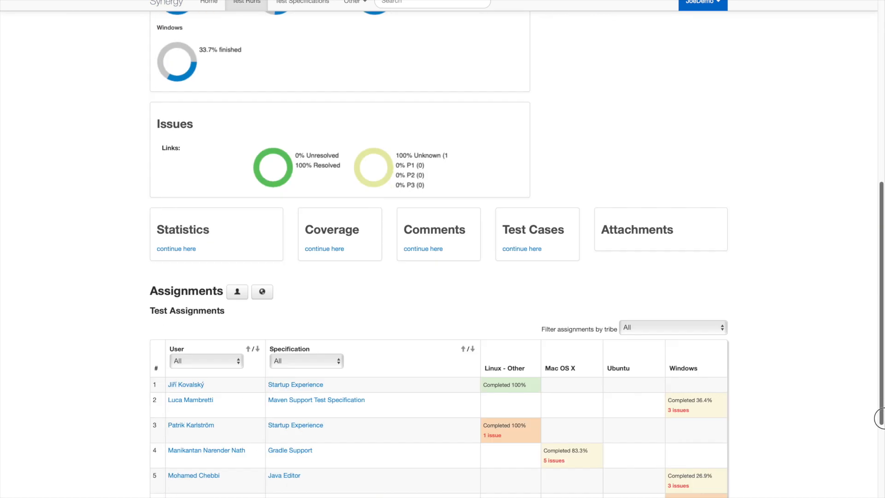
scroll(down, 3)
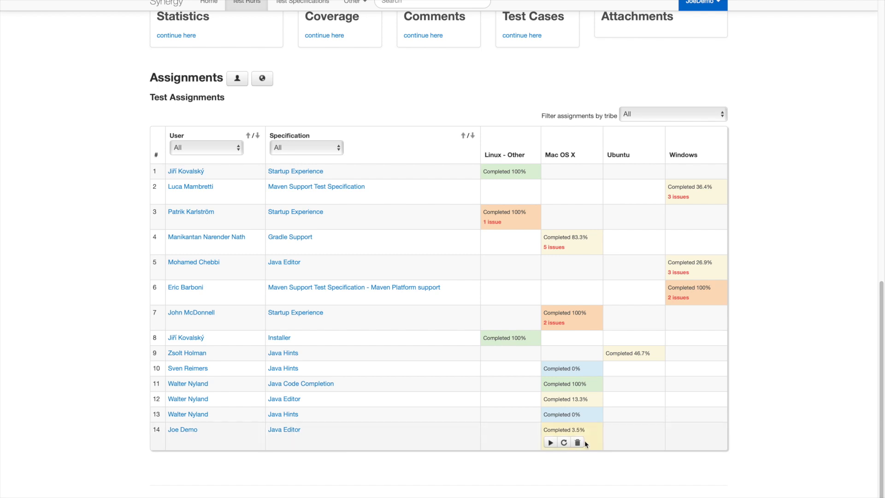
mouse_move(581, 431)
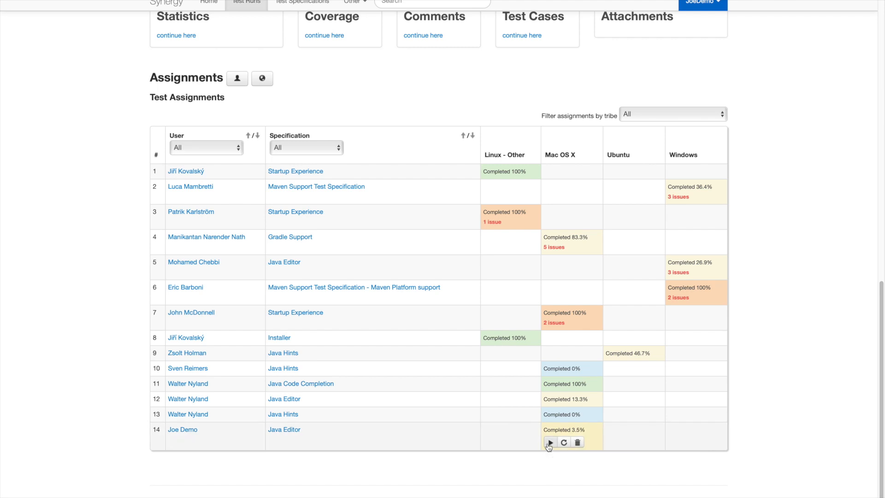
Resume the Java Editor run and pass Undo/Redo split line and Split line.
click(549, 442)
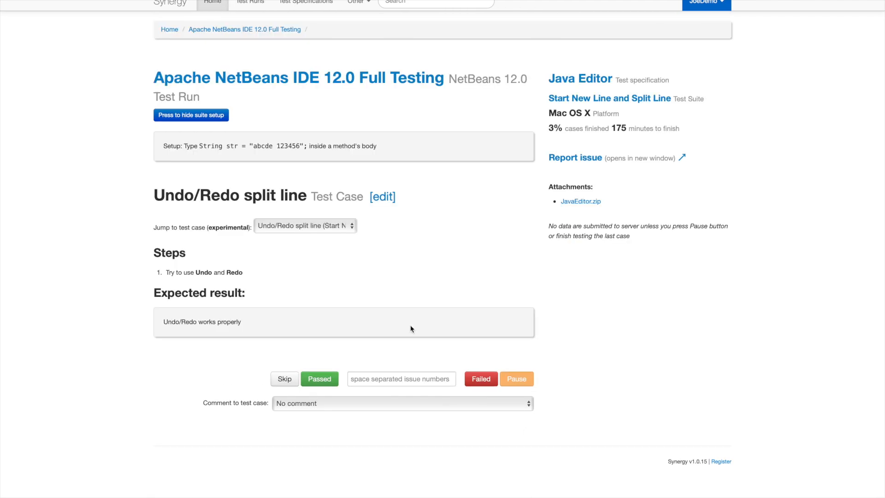
mouse_move(254, 153)
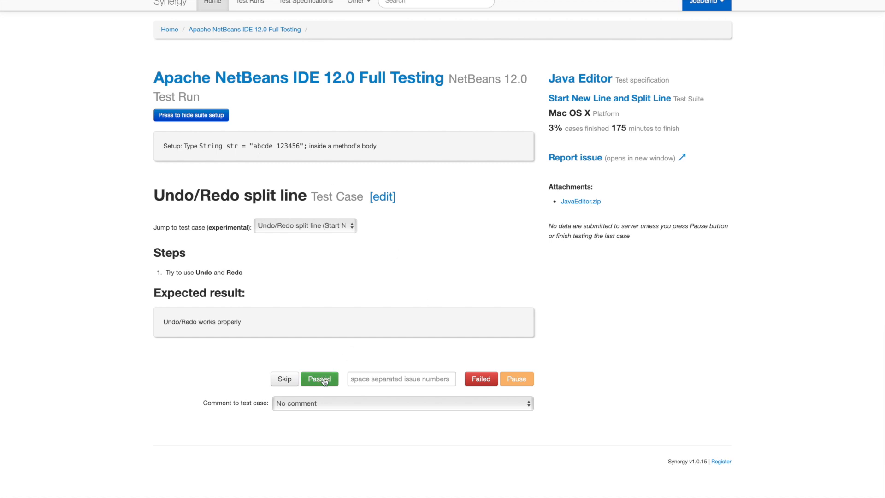
click(319, 379)
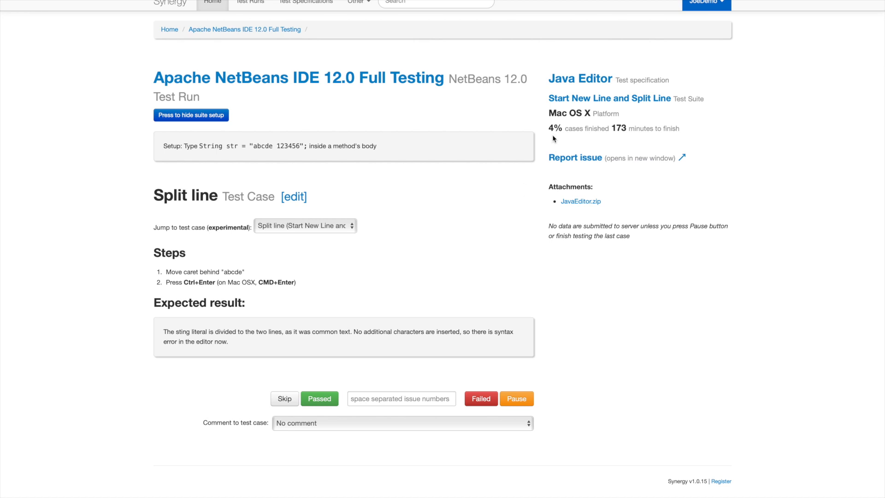
click(320, 398)
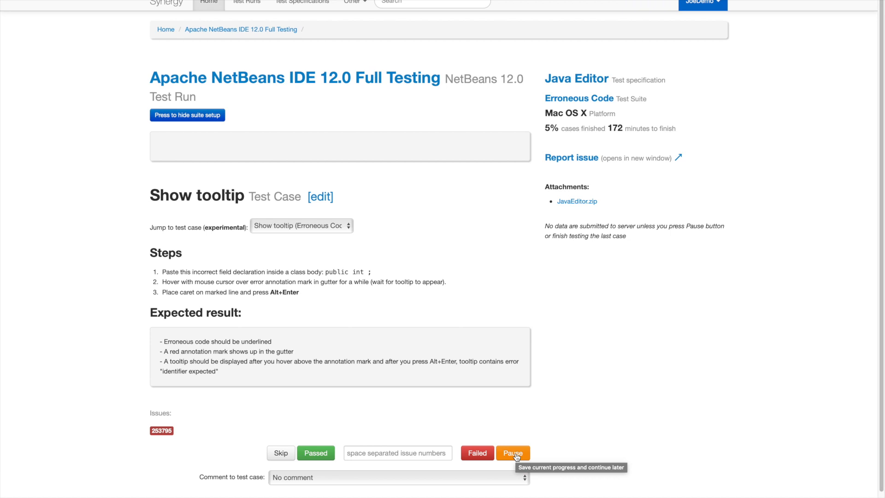
Pause the run and scroll to see the assignment at 5.3% completed.
click(513, 452)
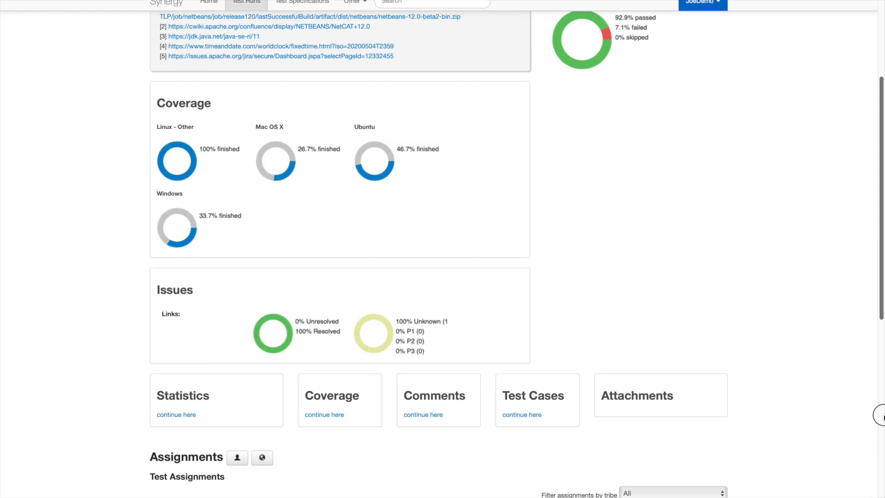
scroll(down, 3)
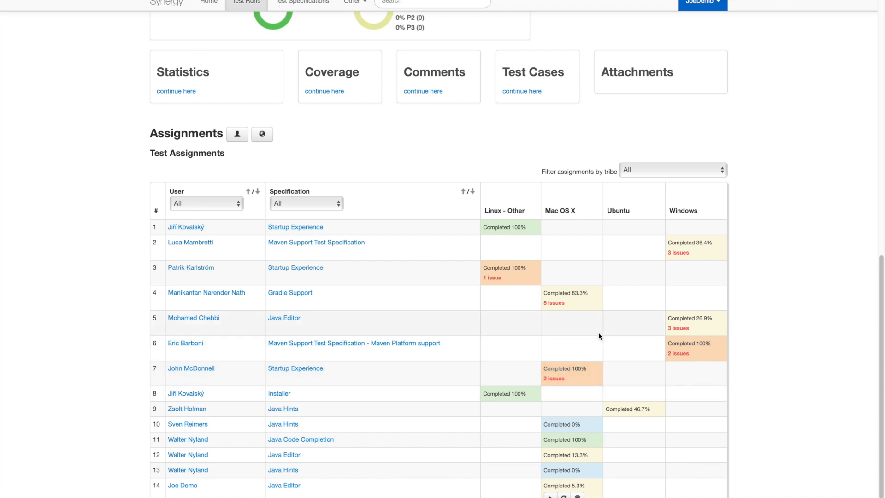
scroll(down, 3)
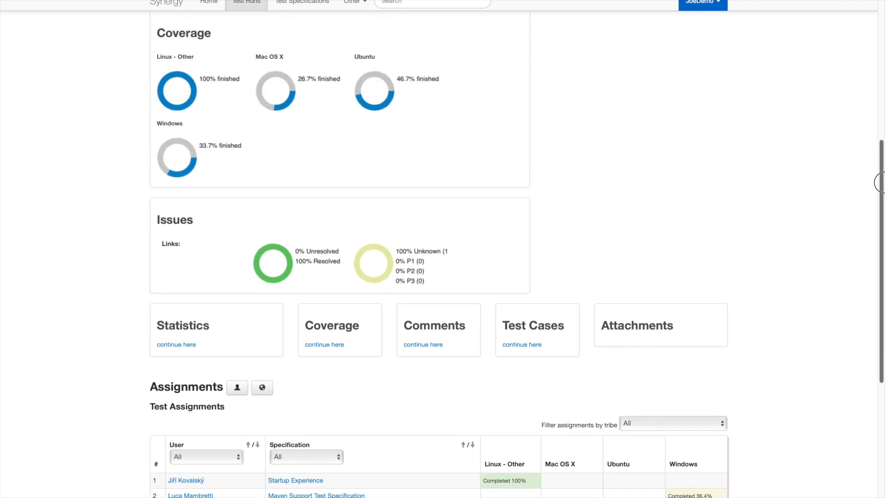
scroll(down, 3)
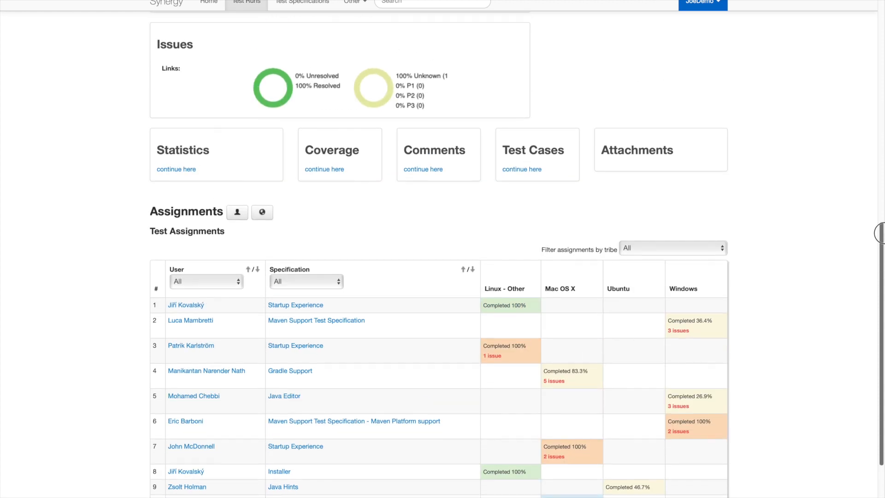
scroll(down, 3)
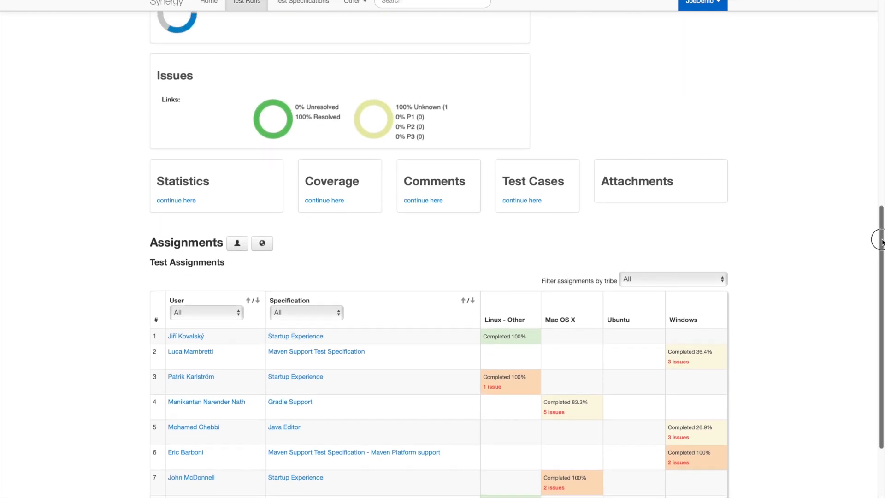
scroll(down, 3)
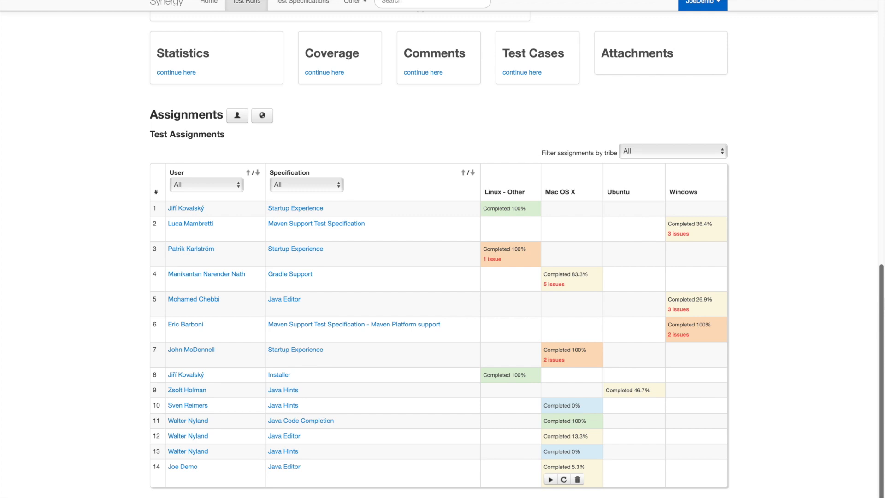
mouse_move(836, 267)
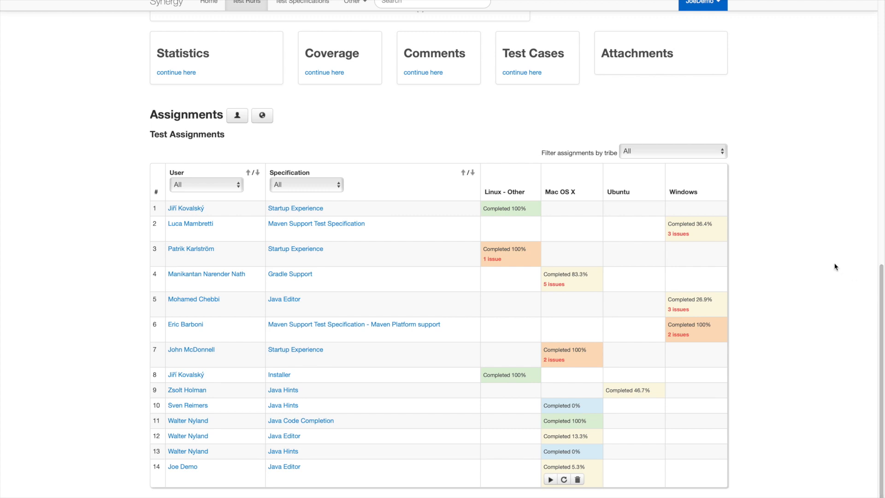